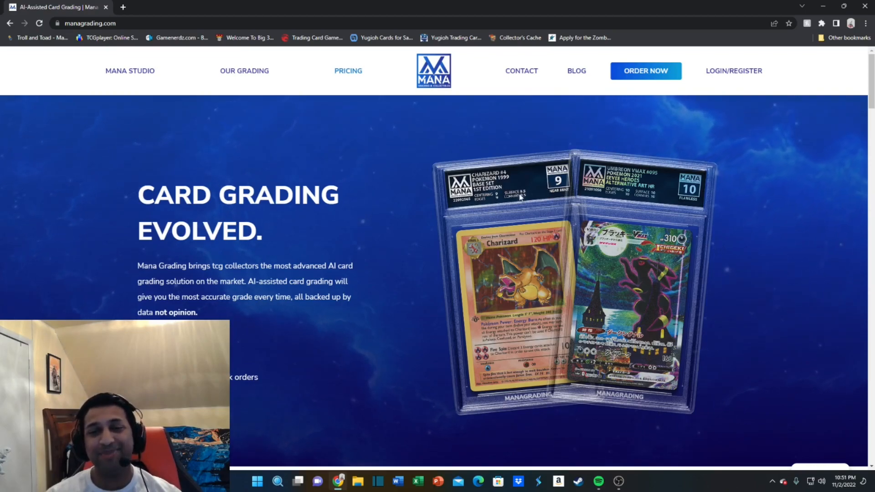
mouse_move(410, 275)
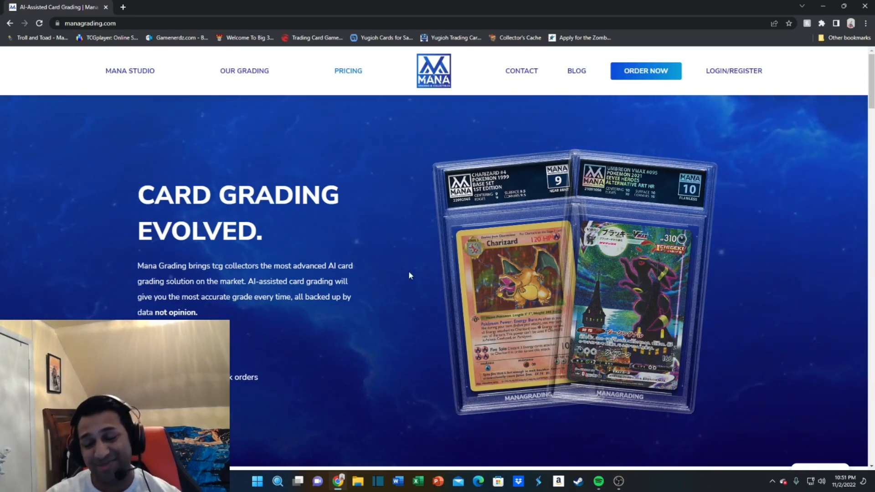
mouse_move(487, 276)
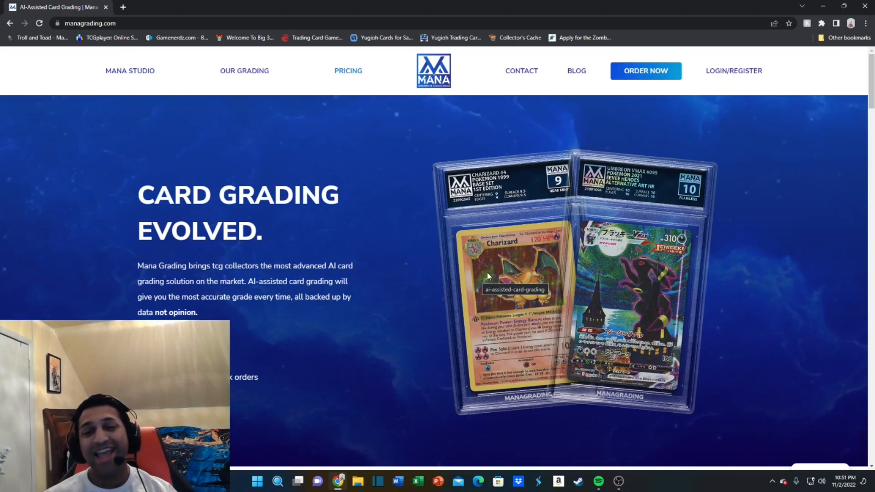
mouse_move(545, 111)
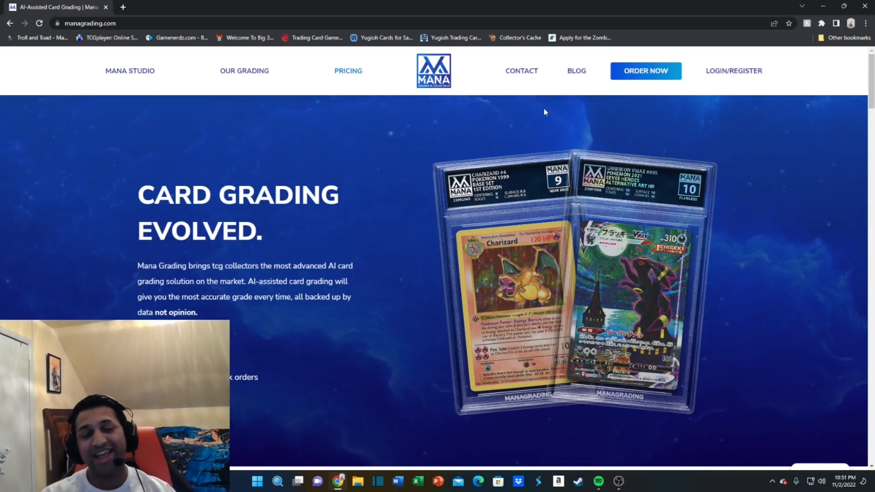